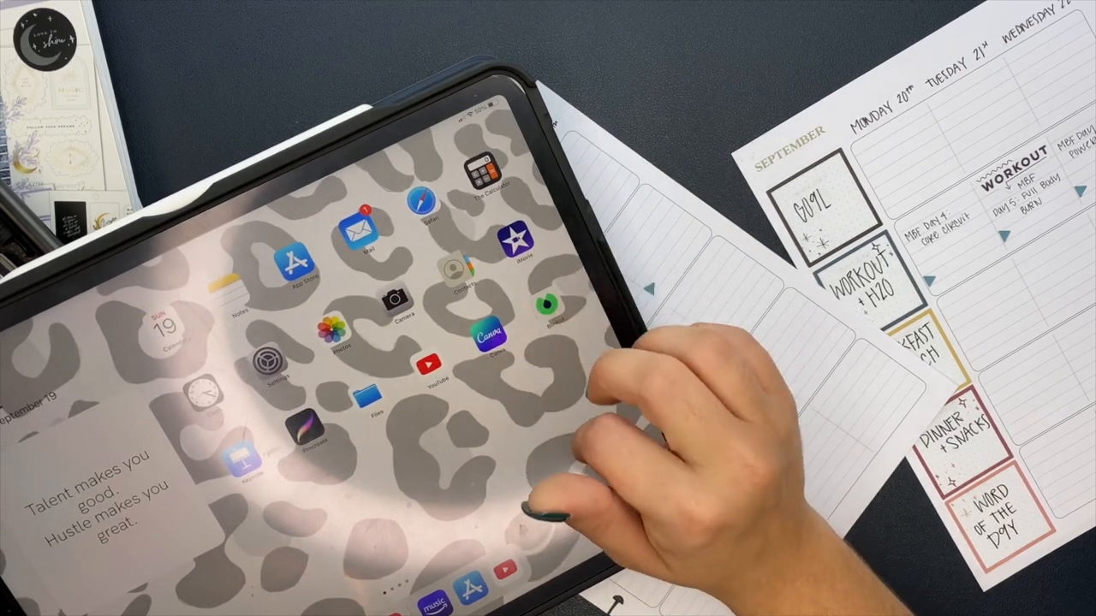
scroll("left", 3)
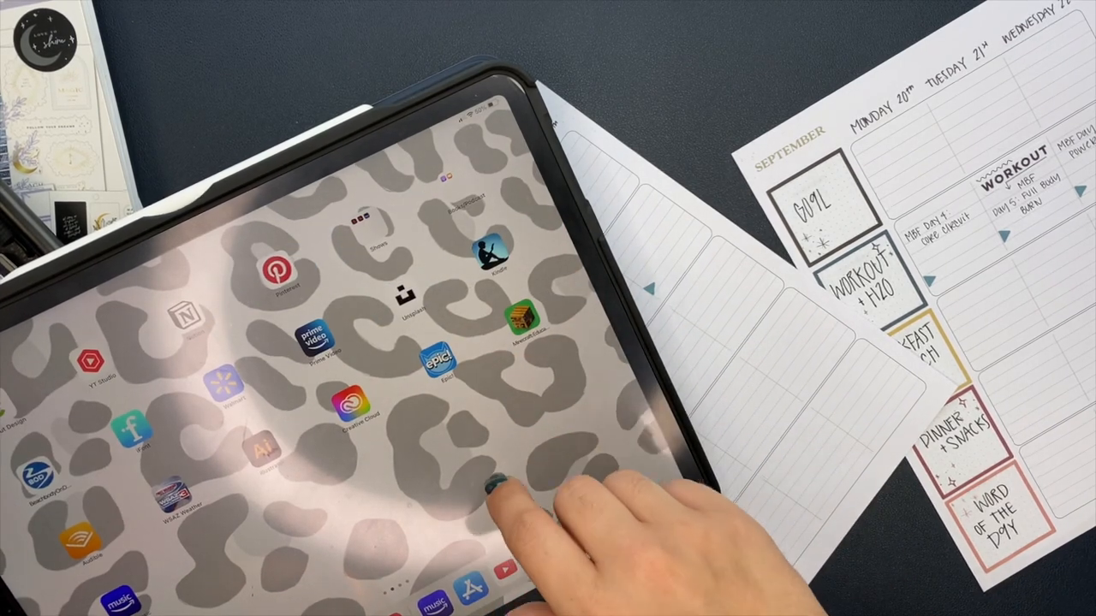